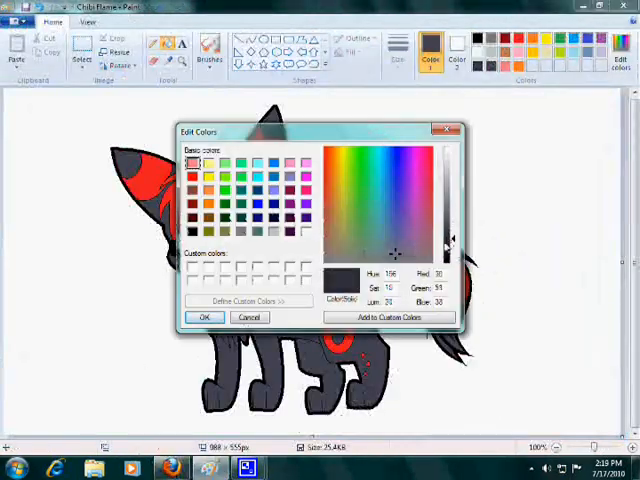
Confirm the custom dark gray in Edit Colors as the current drawing colour
click(204, 316)
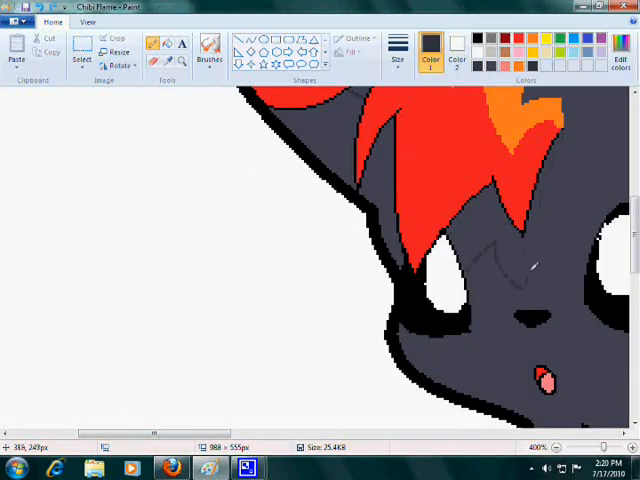